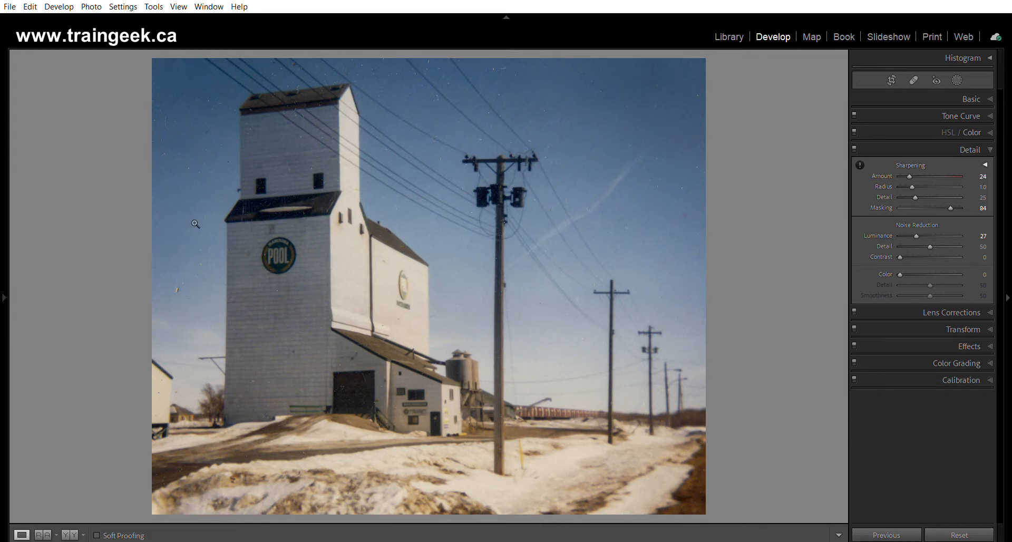
mouse_move(265, 213)
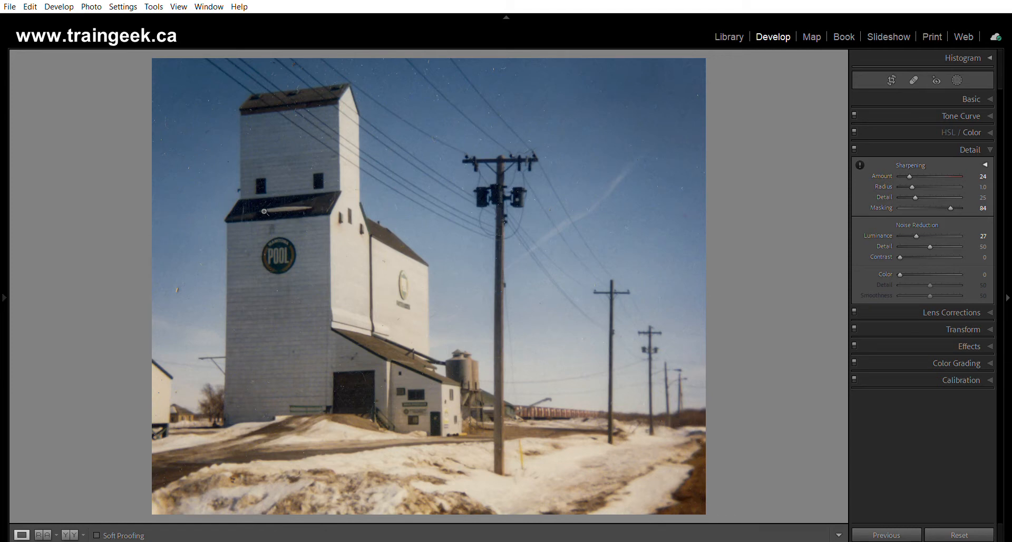
Step: Lower the sharpening Masking slider from 84 to 80 in the Detail panel
left_click(971, 99)
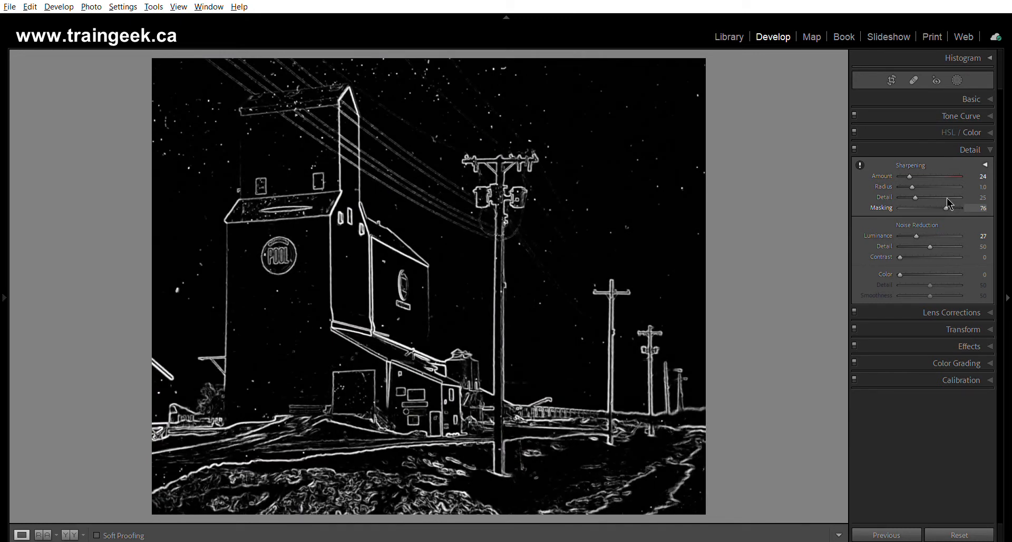
left_click_drag(946, 207, 952, 207)
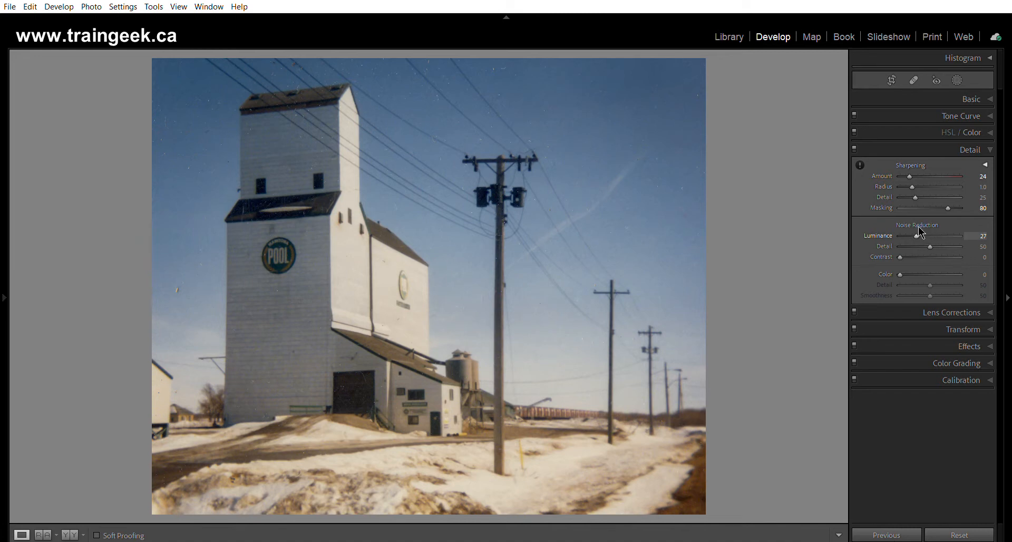
mouse_move(902, 230)
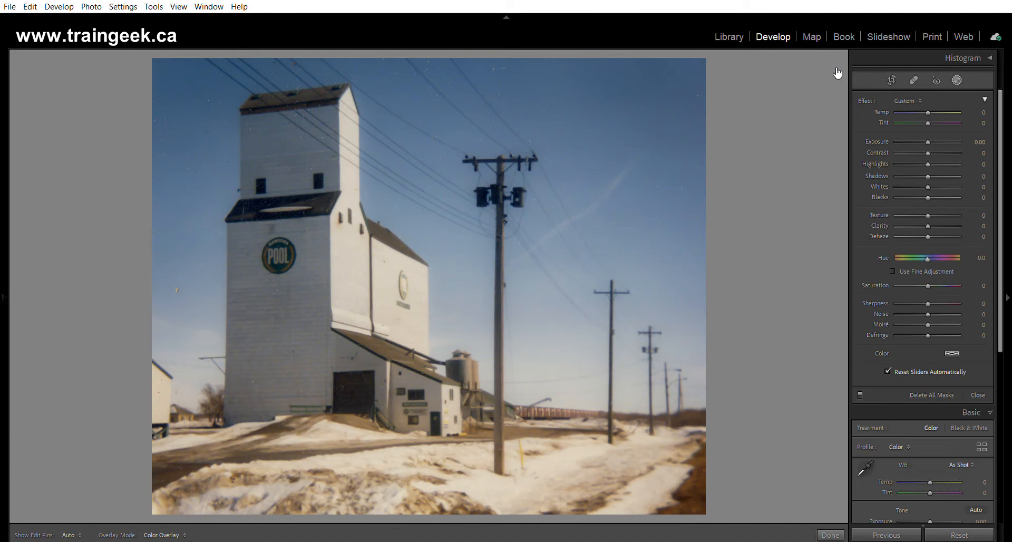
mouse_move(807, 82)
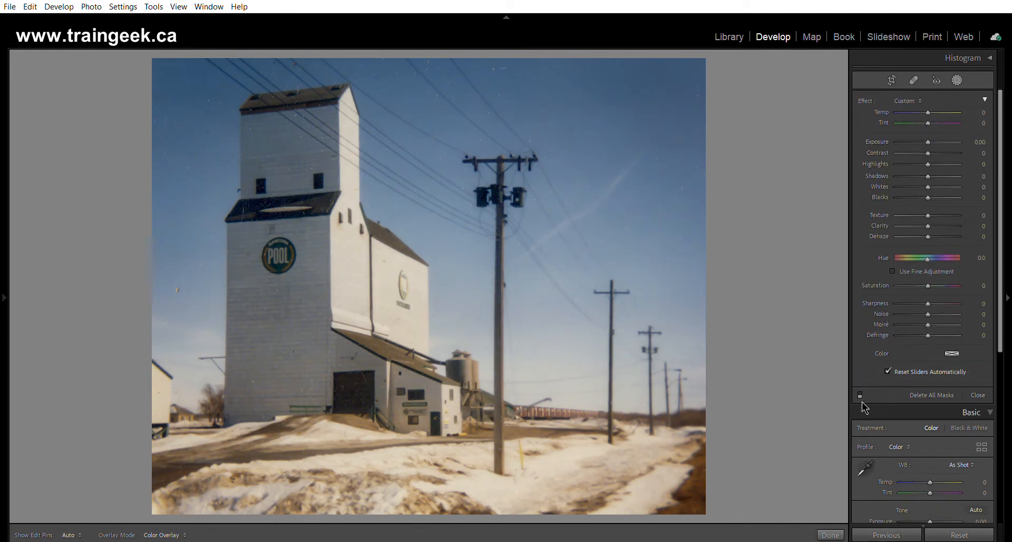
left_click(913, 79)
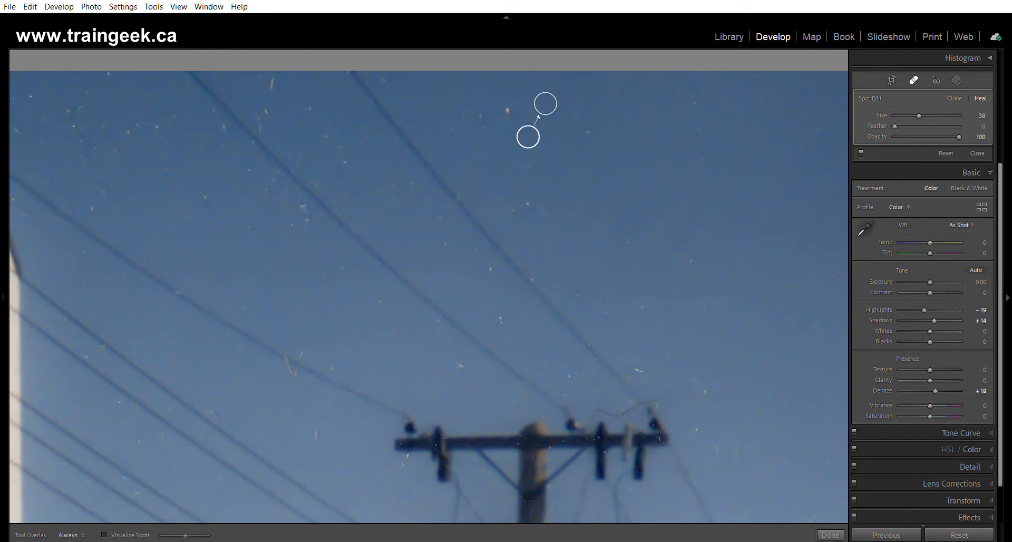
Step: Heal a dust speck in the blue sky above the power lines
left_click(299, 216)
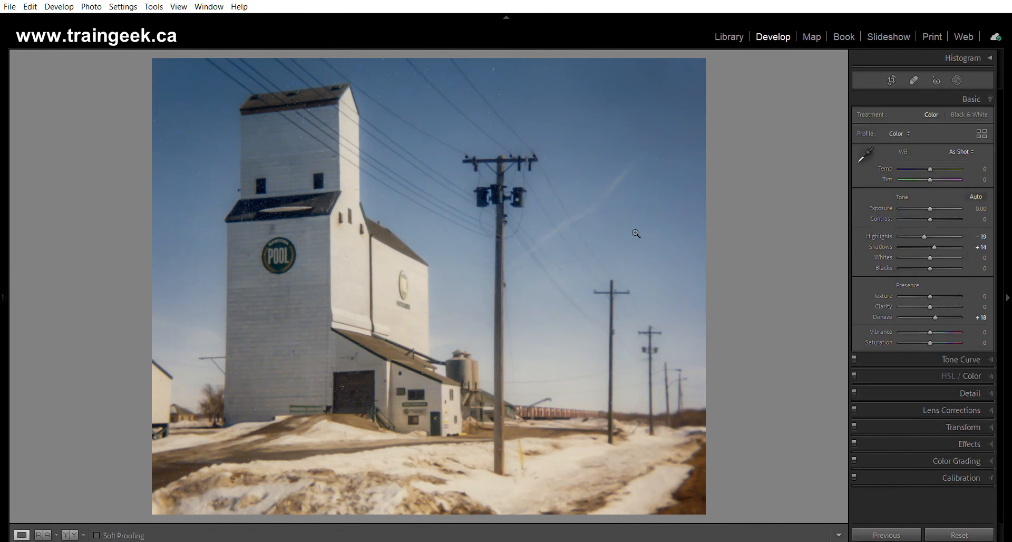
mouse_move(221, 213)
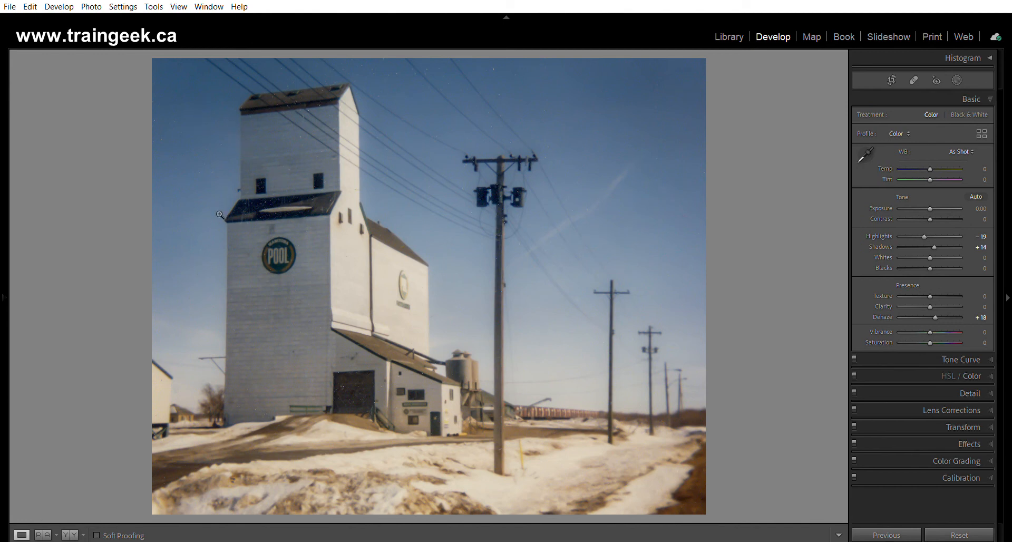
mouse_move(616, 94)
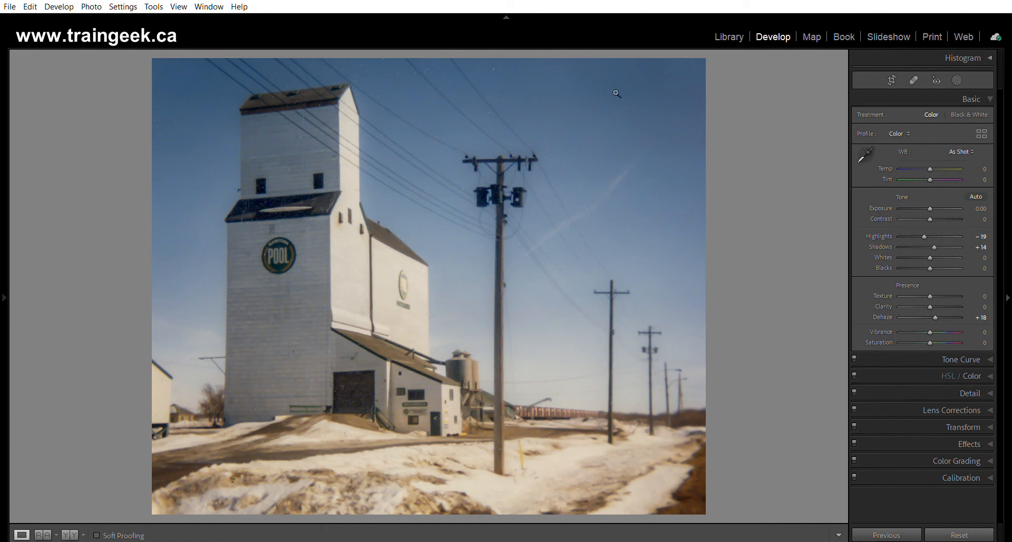
Step: Zoom to 100% on the sky around the nearest utility pole
left_click(936, 80)
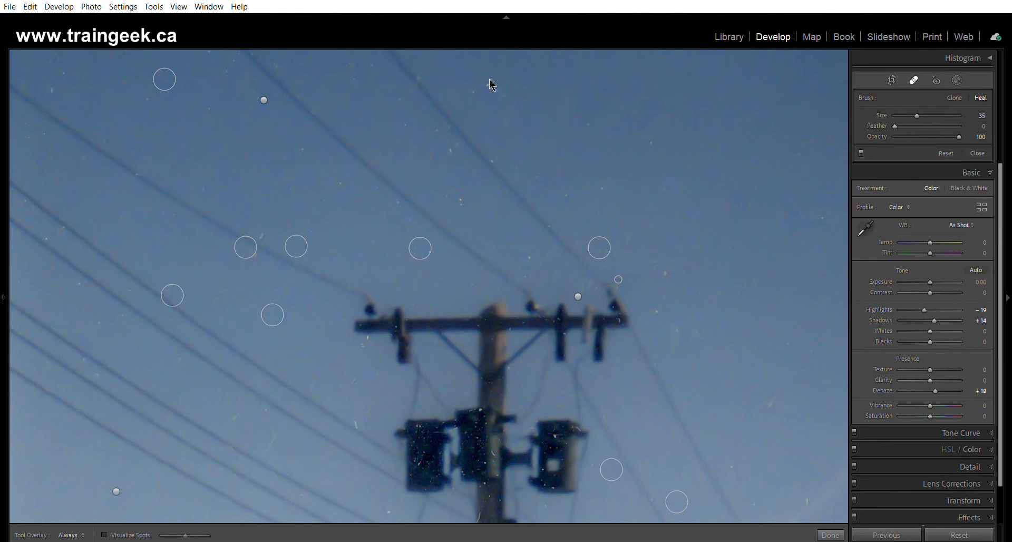
left_click(667, 270)
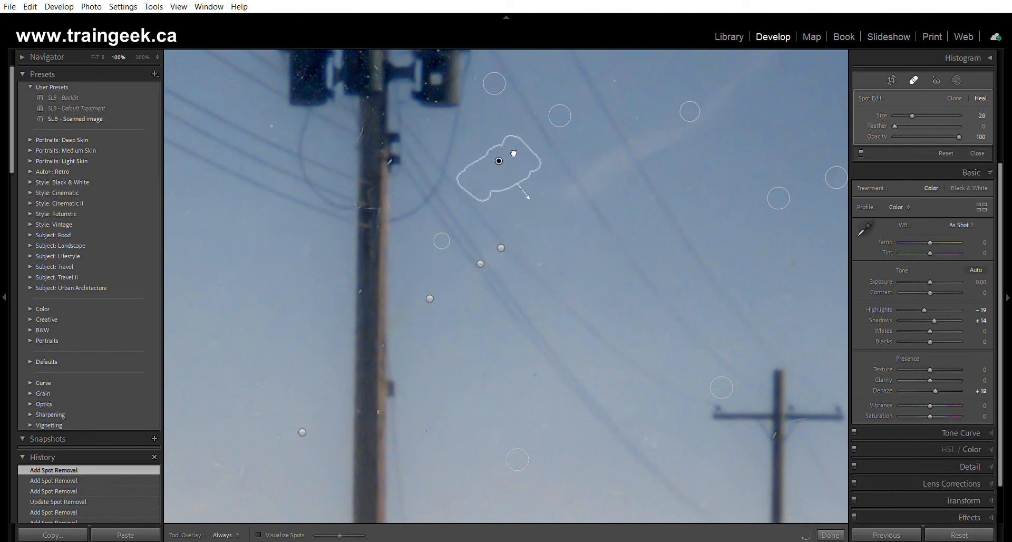
Step: Heal the remaining sky dust and faint scratch, then return to the full photo
left_click(603, 221)
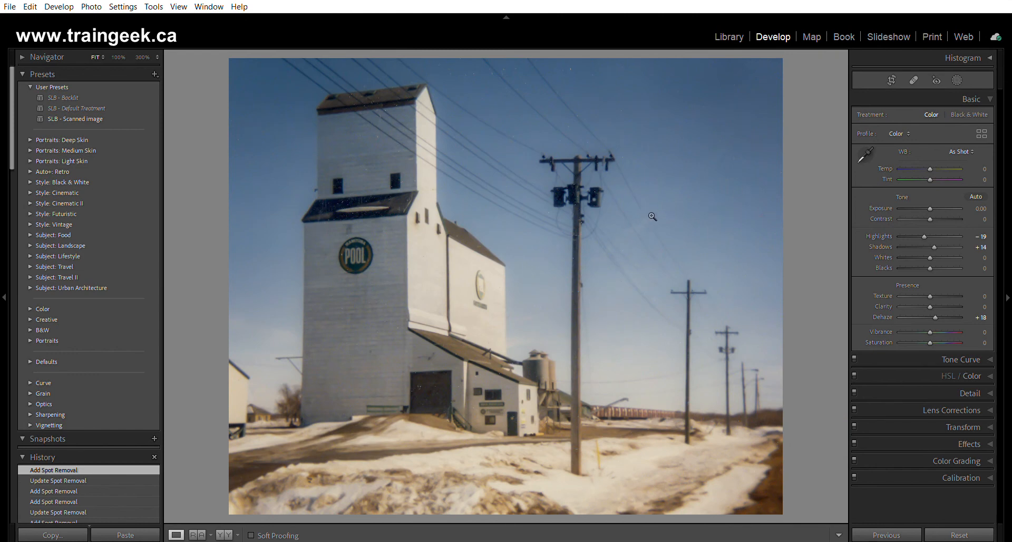
mouse_move(293, 234)
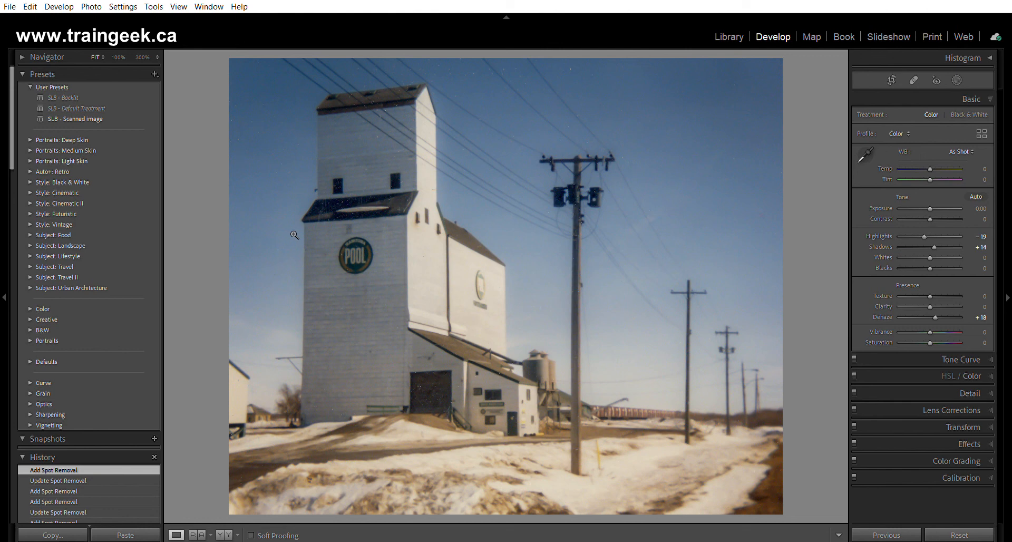